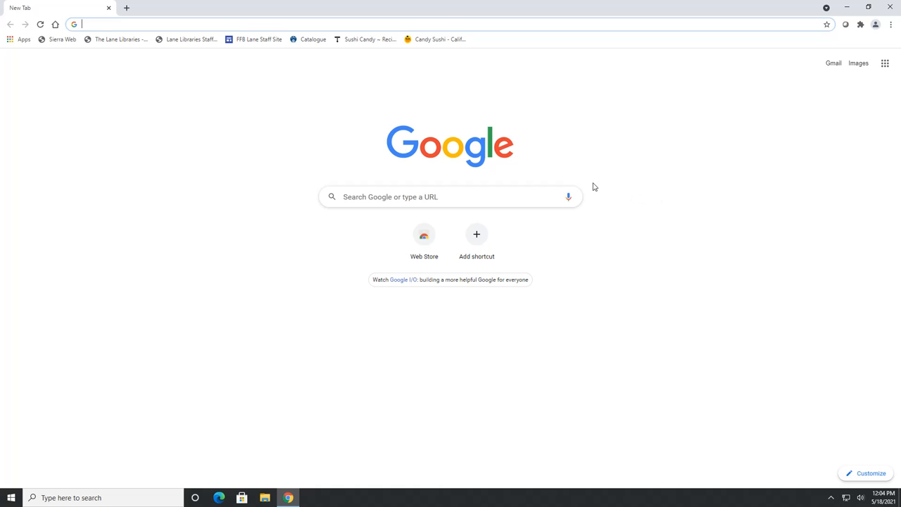
Go to lanepl.org, reach the Music eResources page and enter the Freegal music service
text(l)
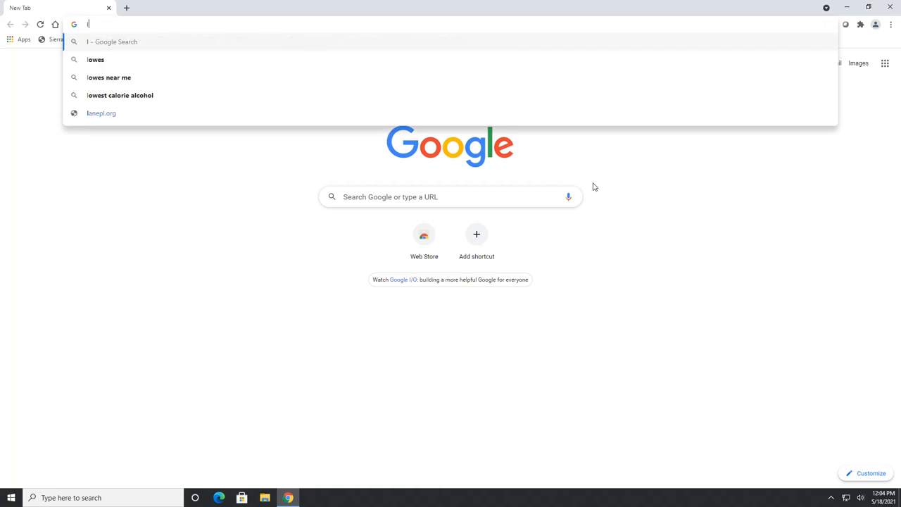
click(102, 113)
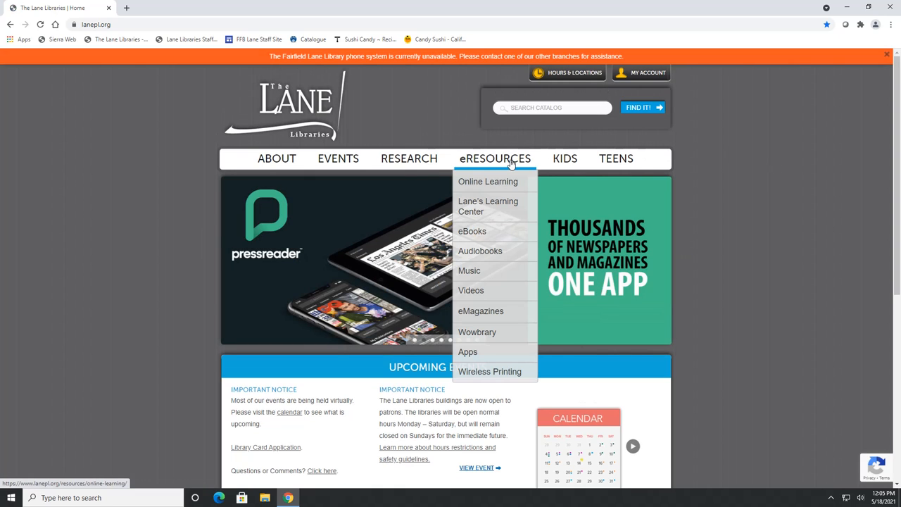
mouse_move(470, 270)
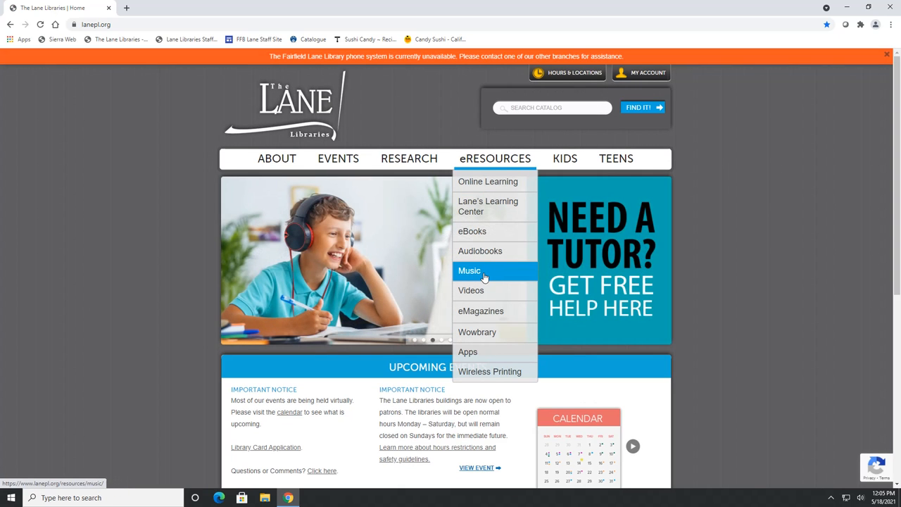
click(469, 270)
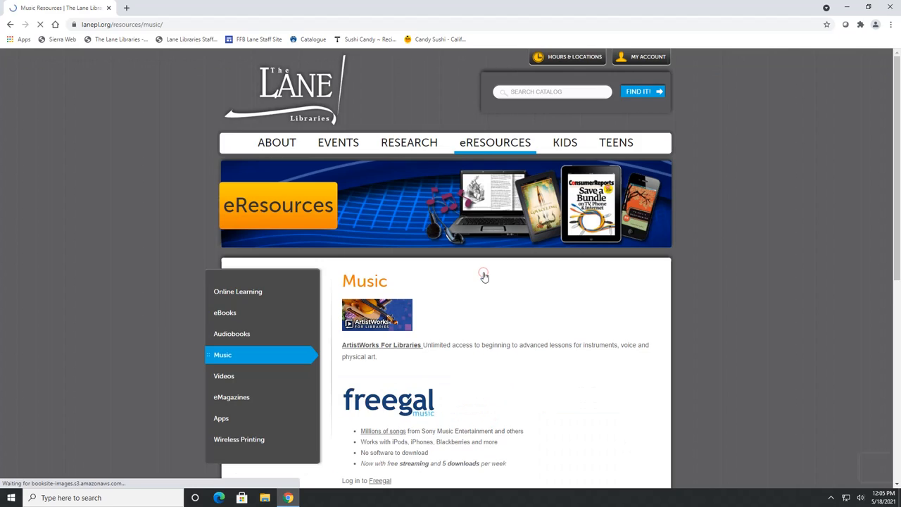
scroll(down, 3)
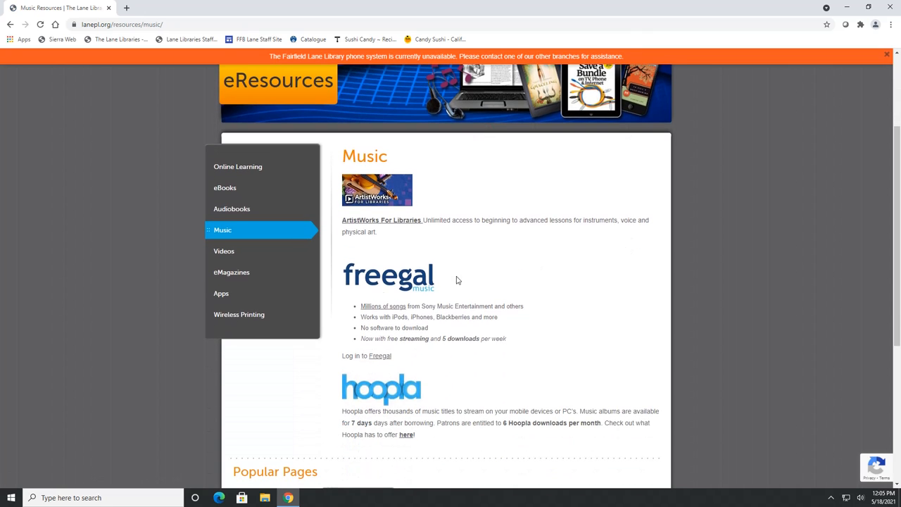
mouse_move(395, 321)
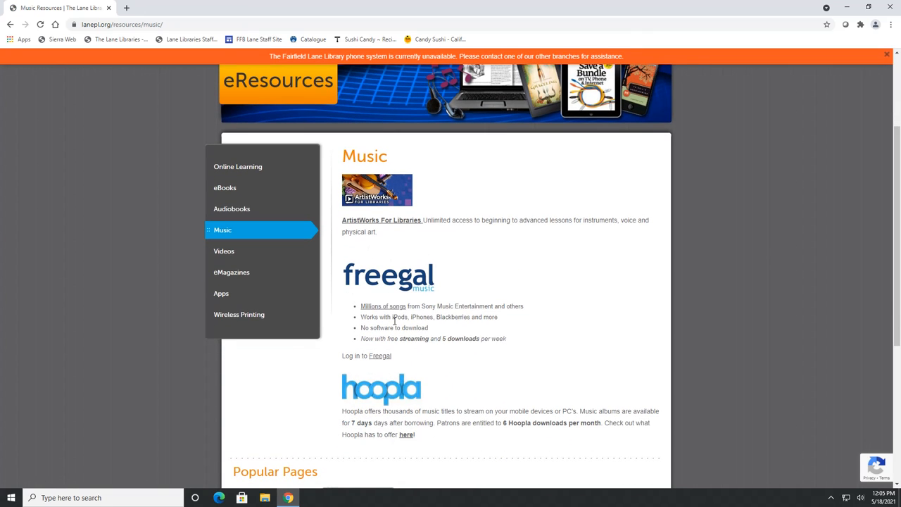
click(380, 355)
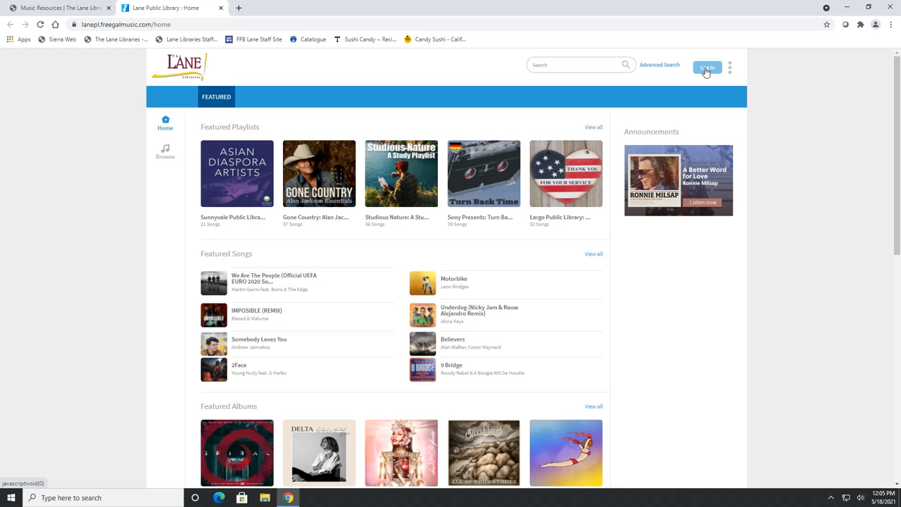
Log in to Freegal with the library card number and PIN
click(707, 68)
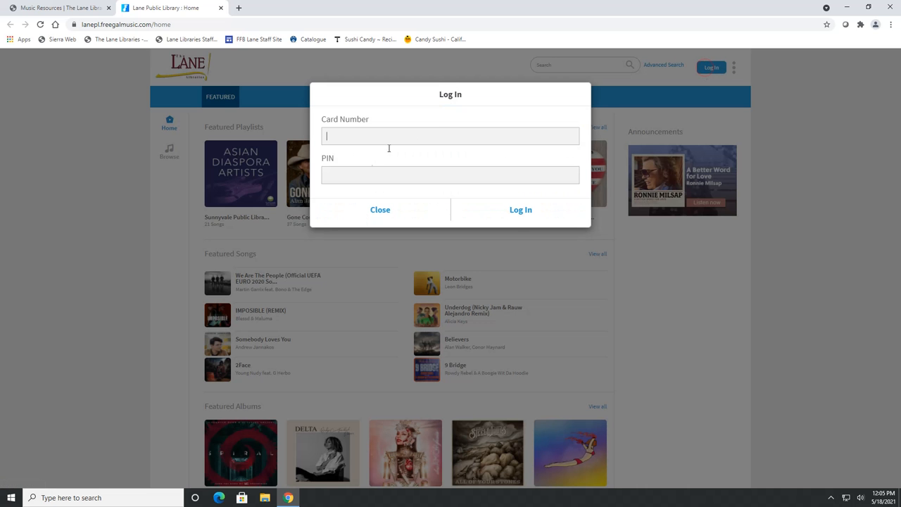
mouse_move(373, 146)
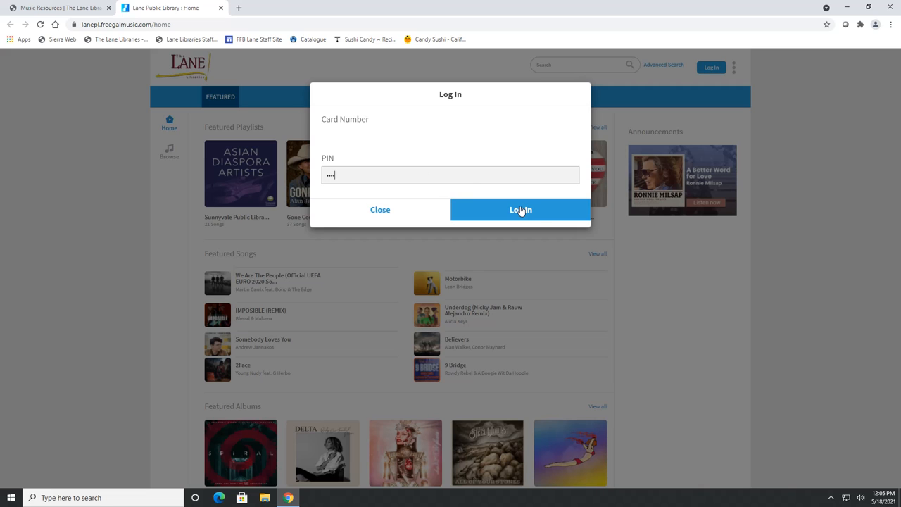
mouse_move(538, 214)
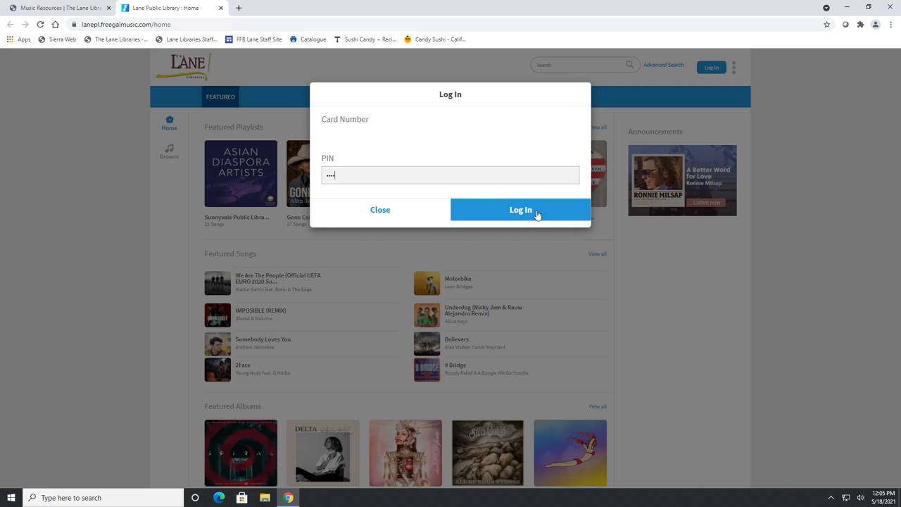
click(521, 208)
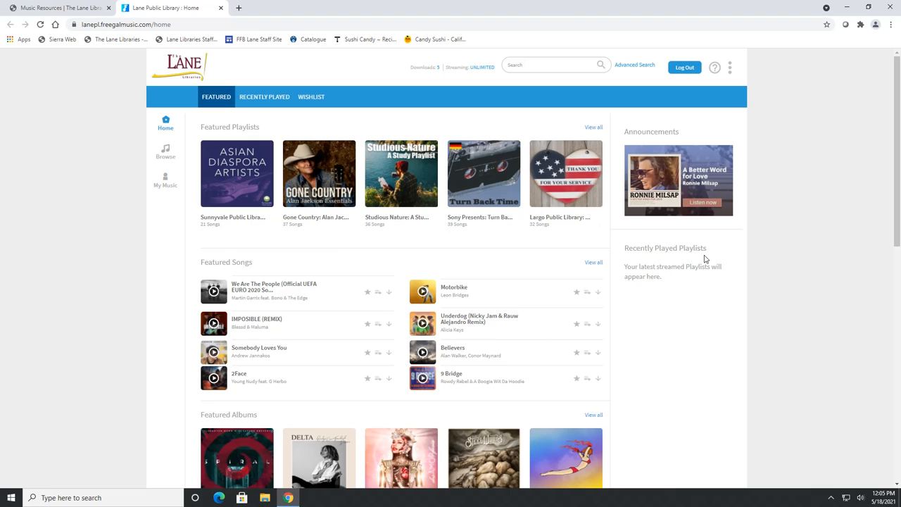
mouse_move(434, 78)
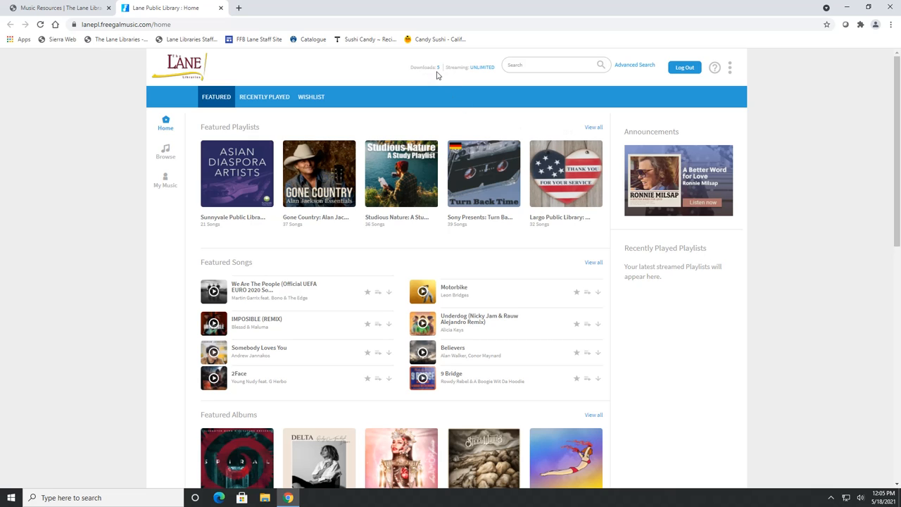
mouse_move(474, 76)
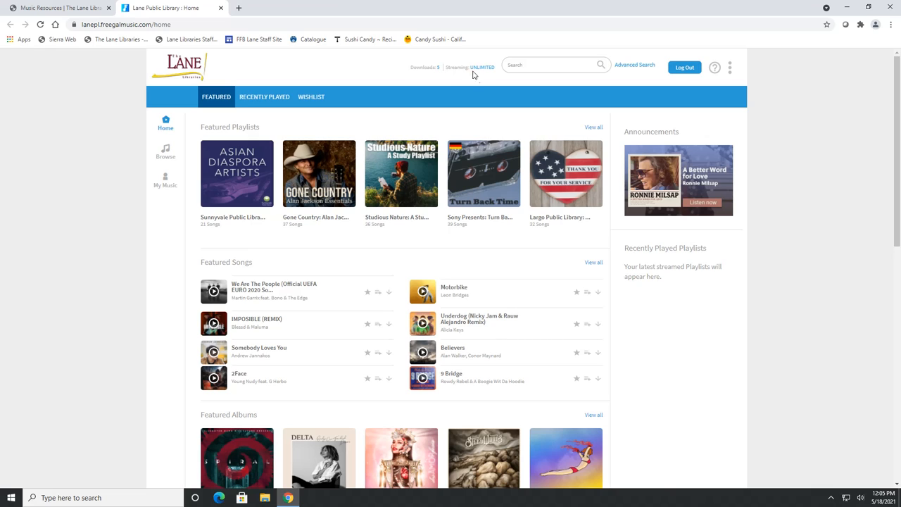
mouse_move(490, 77)
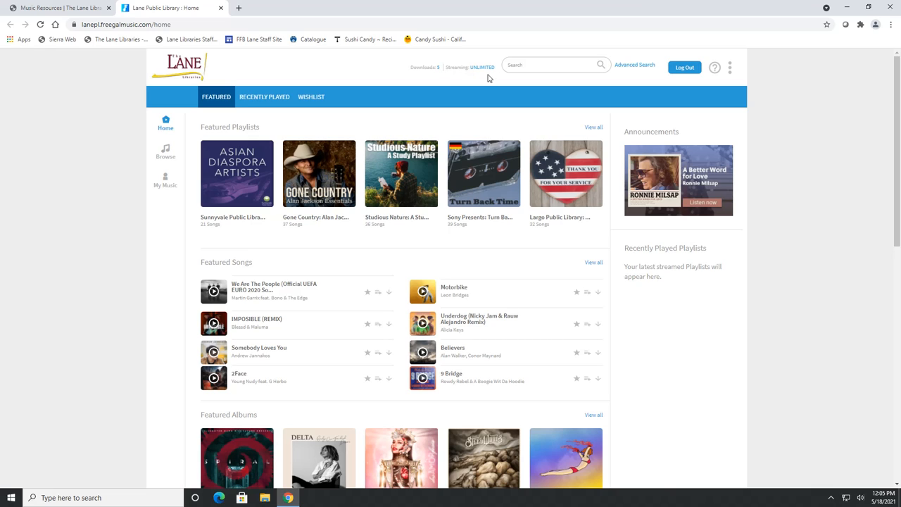
mouse_move(369, 97)
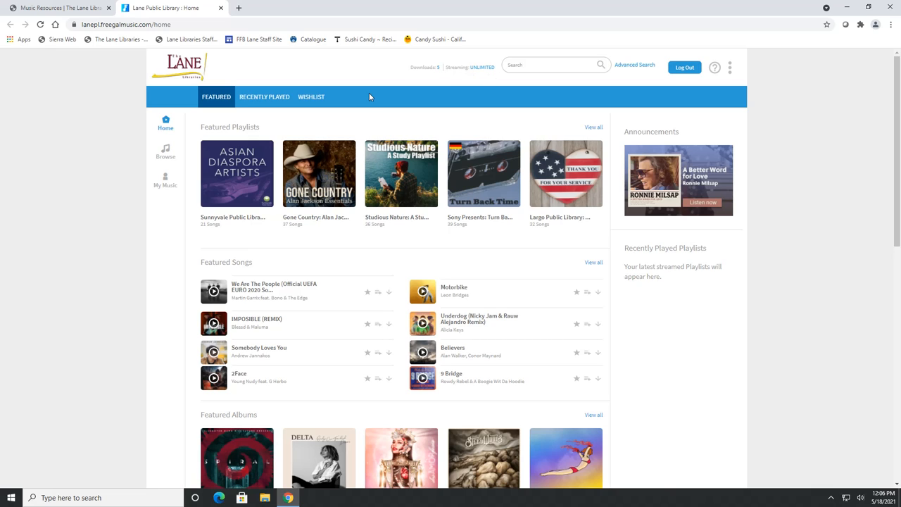
mouse_move(484, 173)
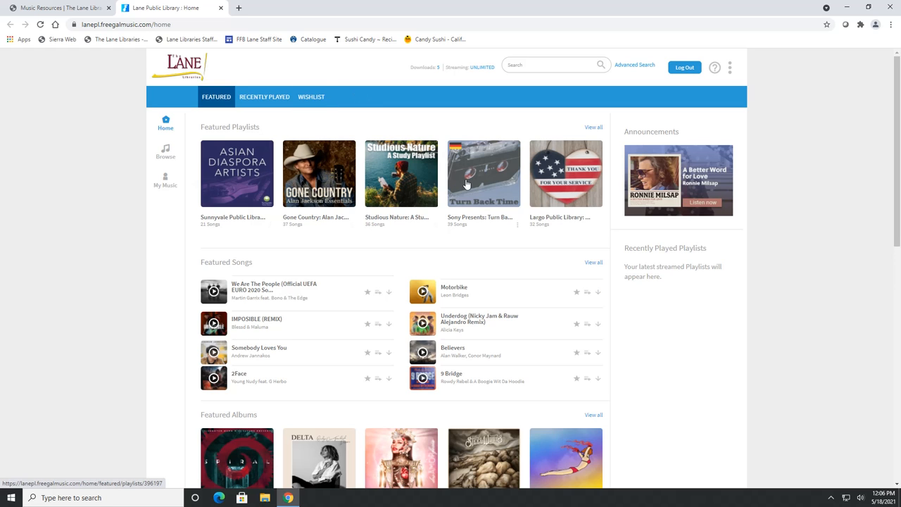
mouse_move(450, 188)
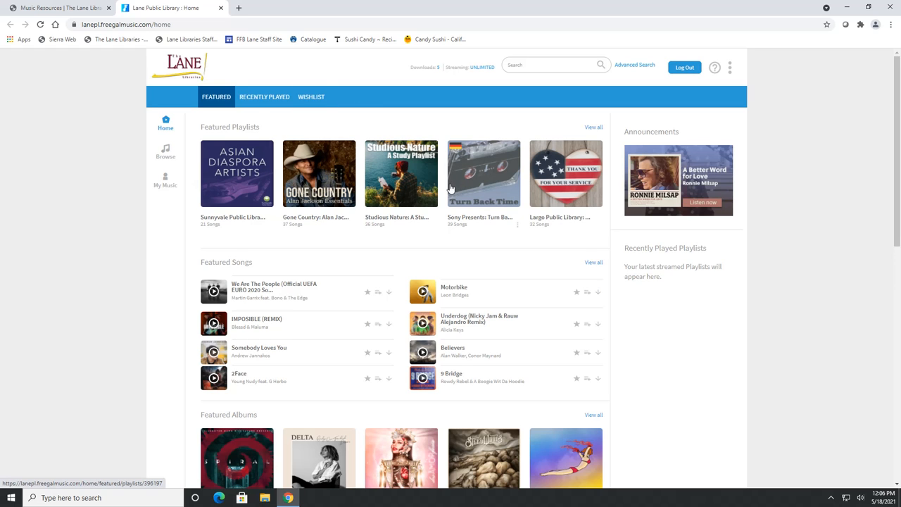
scroll(down, 3)
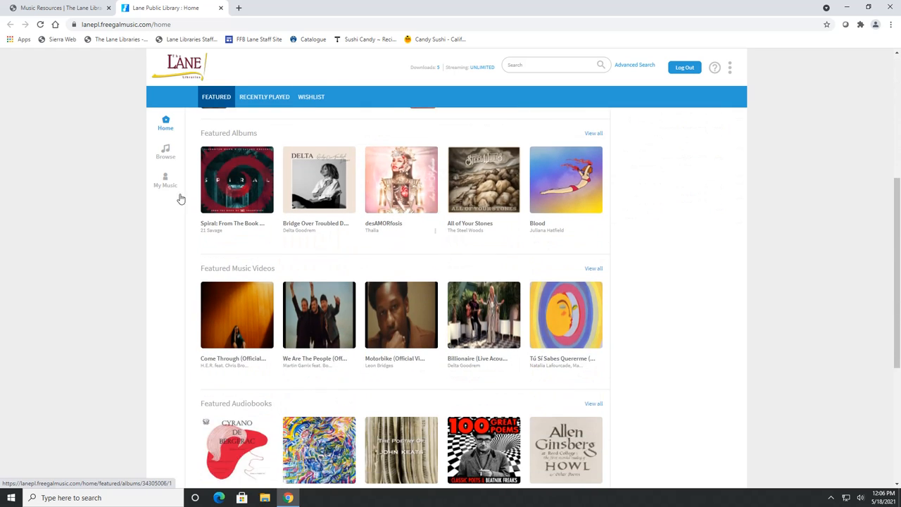
scroll(down, 3)
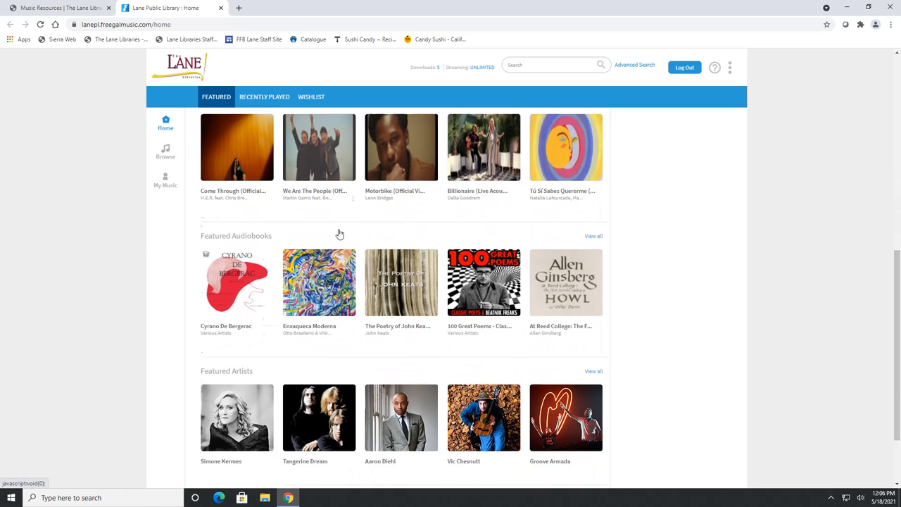
scroll(down, 3)
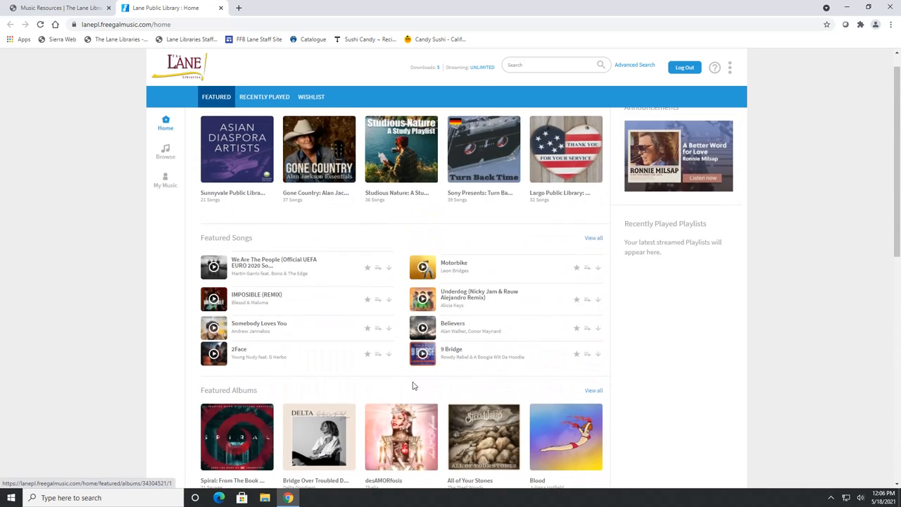
mouse_move(395, 296)
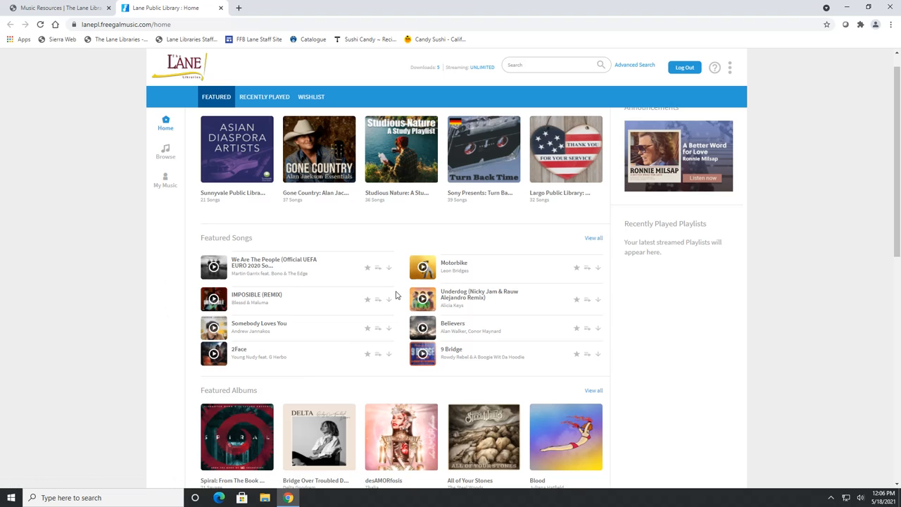
mouse_move(366, 268)
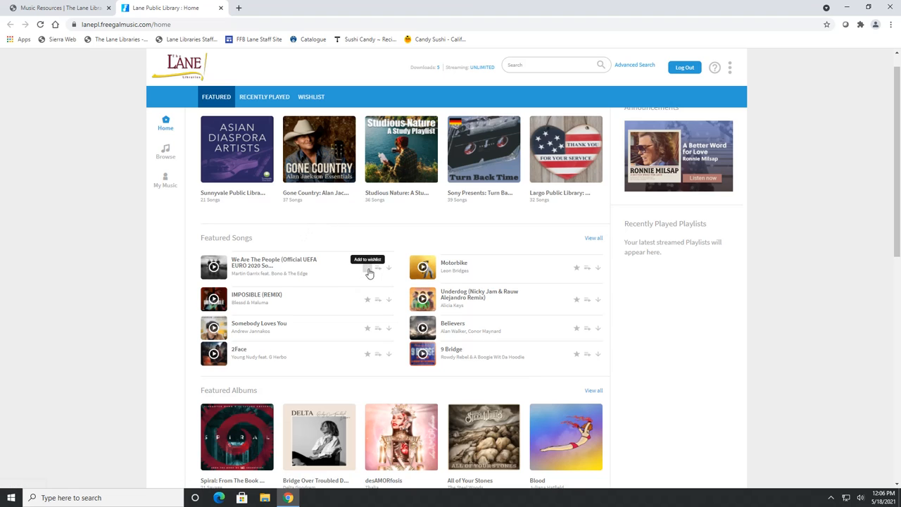
mouse_move(368, 245)
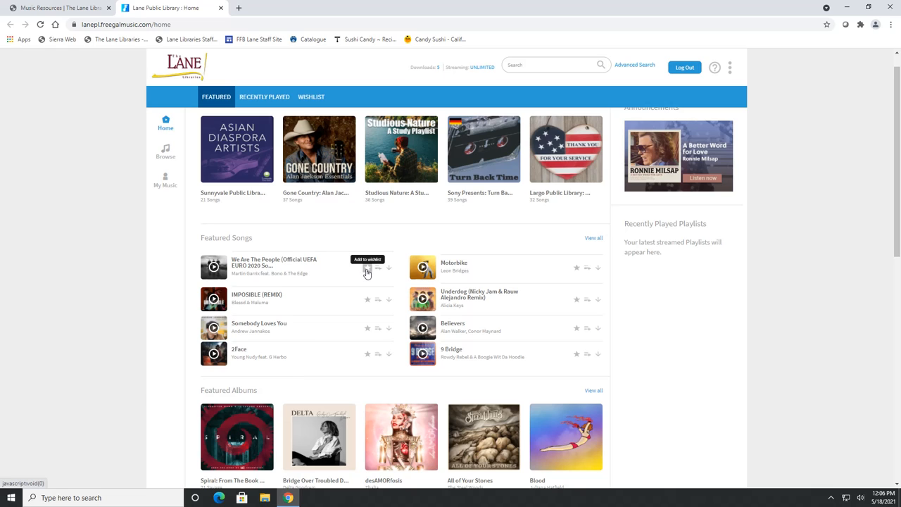
mouse_move(369, 273)
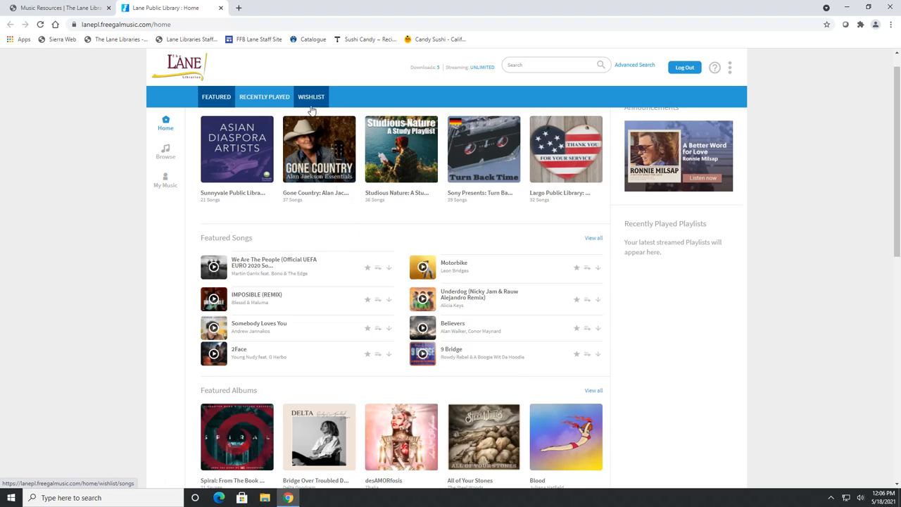
Show the Wishlist page listing the account's saved songs
click(311, 96)
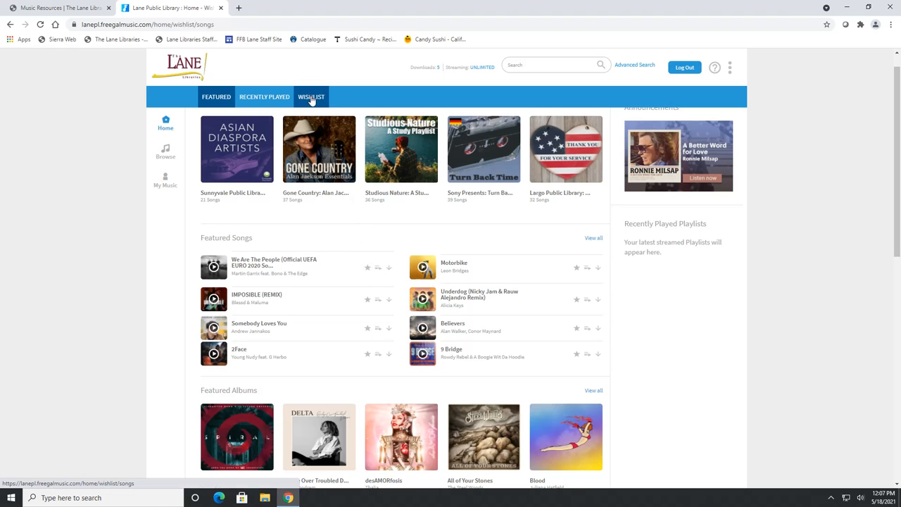
click(309, 96)
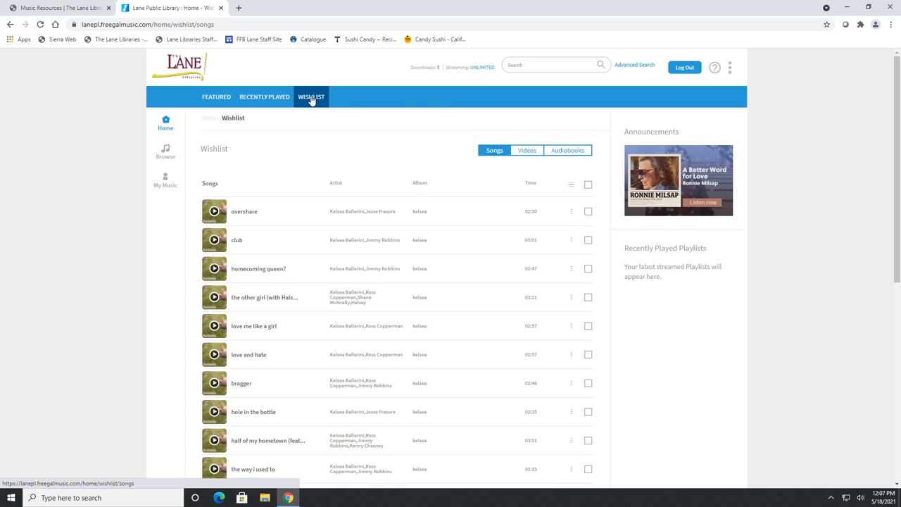
mouse_move(406, 238)
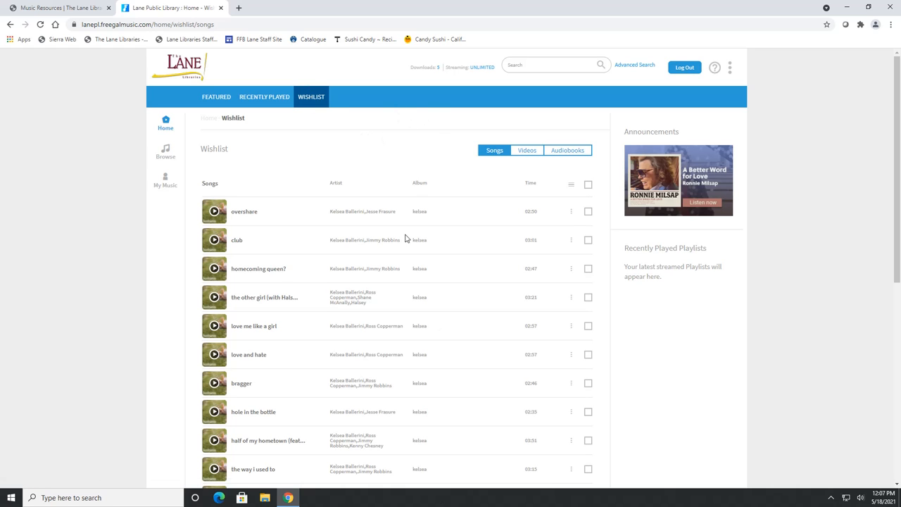
mouse_move(401, 171)
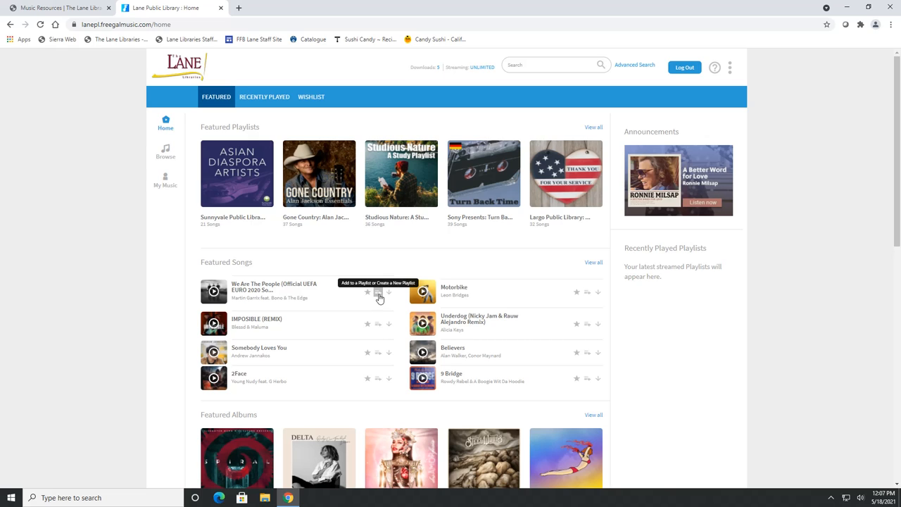
click(378, 291)
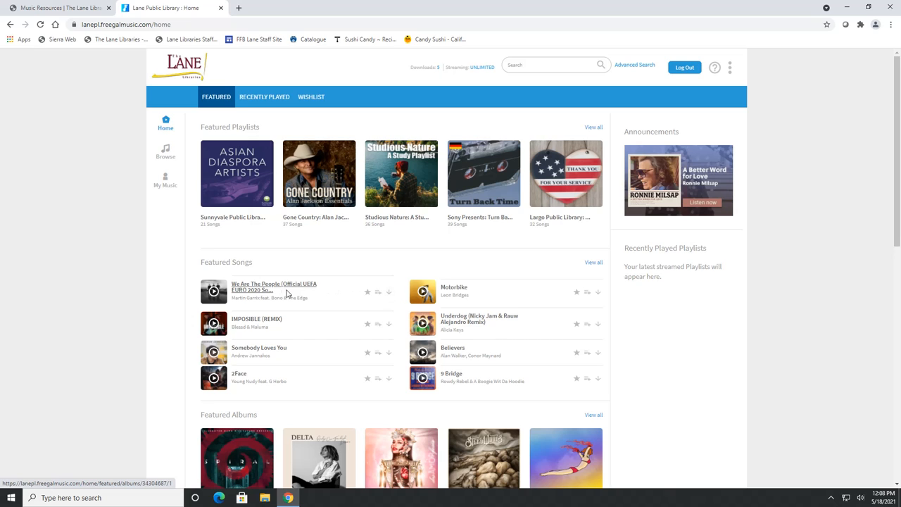
From its album page, download We Are The People to the computer
click(274, 288)
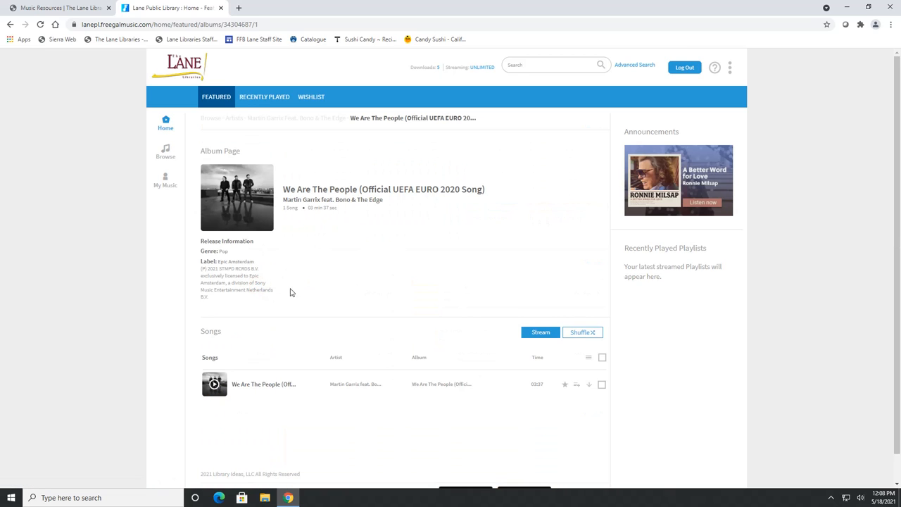
mouse_move(594, 391)
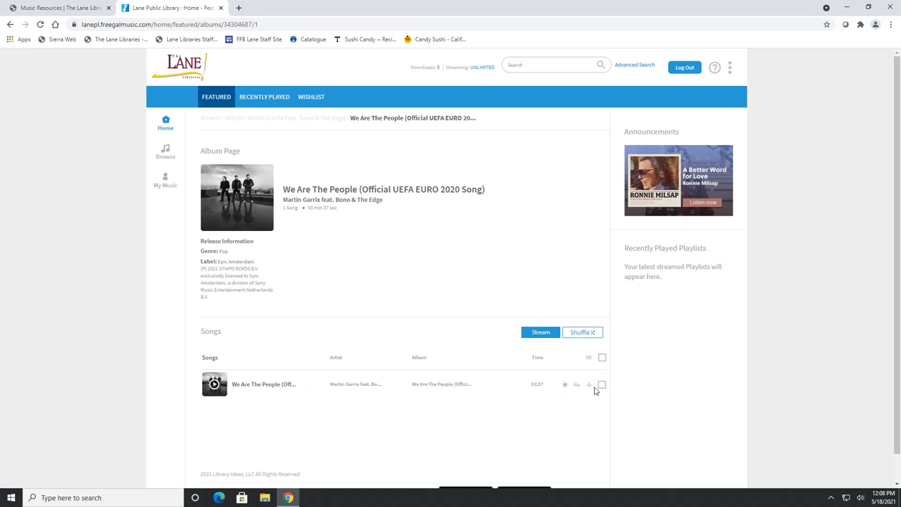
mouse_move(589, 386)
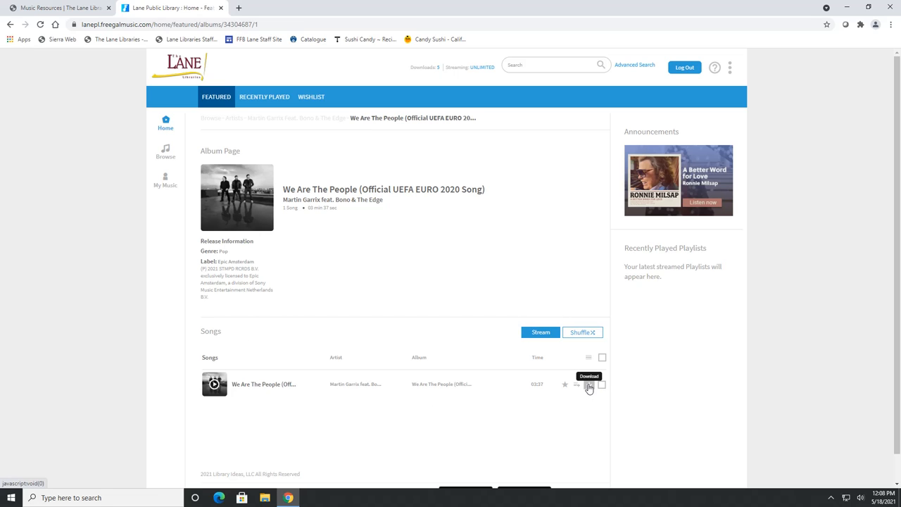
mouse_move(498, 338)
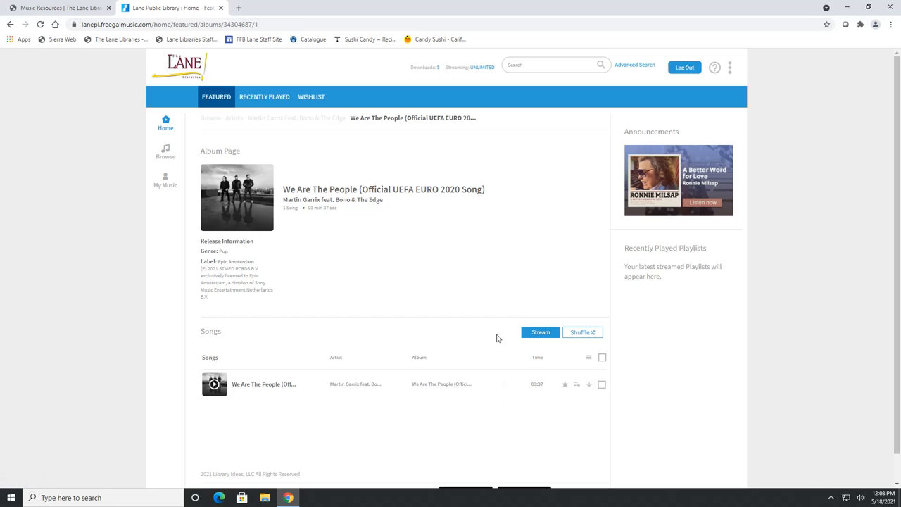
mouse_move(214, 383)
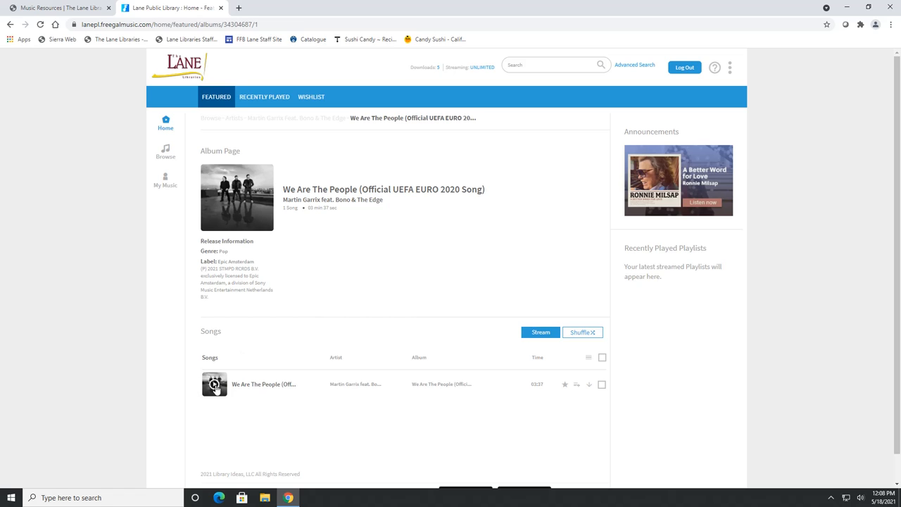
mouse_move(265, 384)
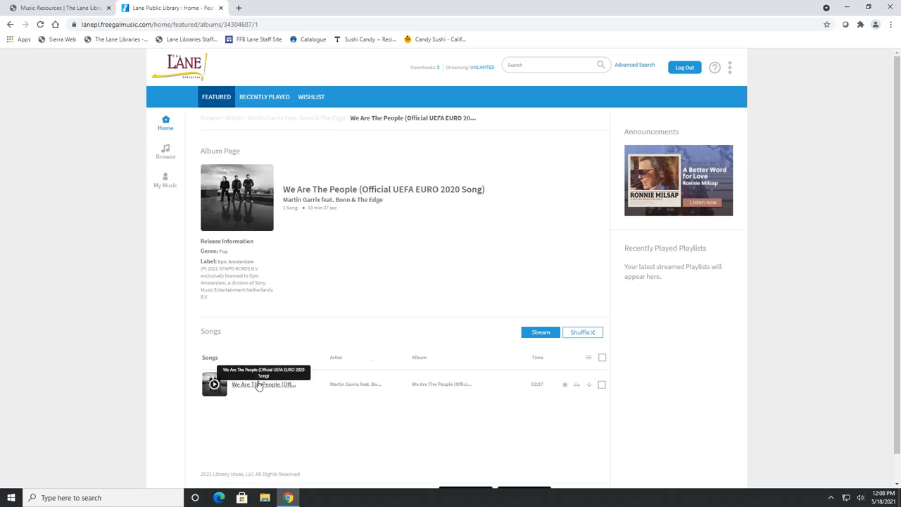
mouse_move(286, 325)
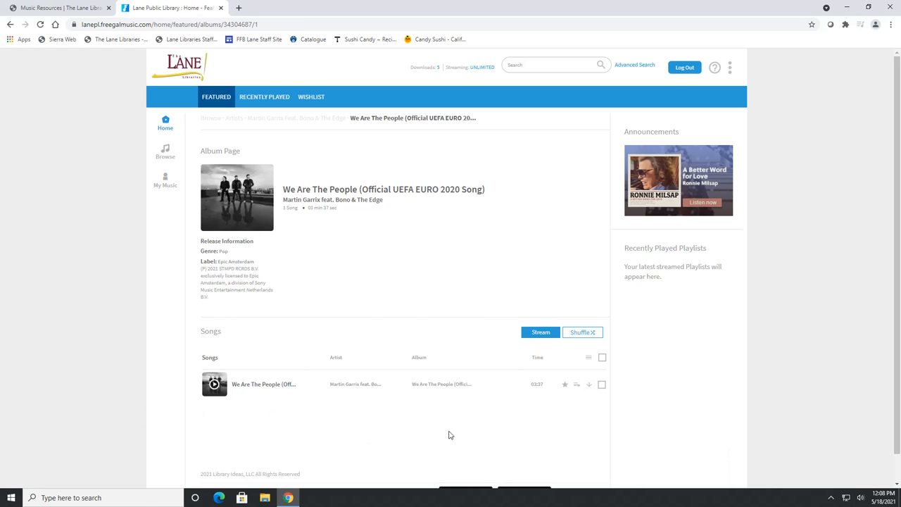
mouse_move(589, 386)
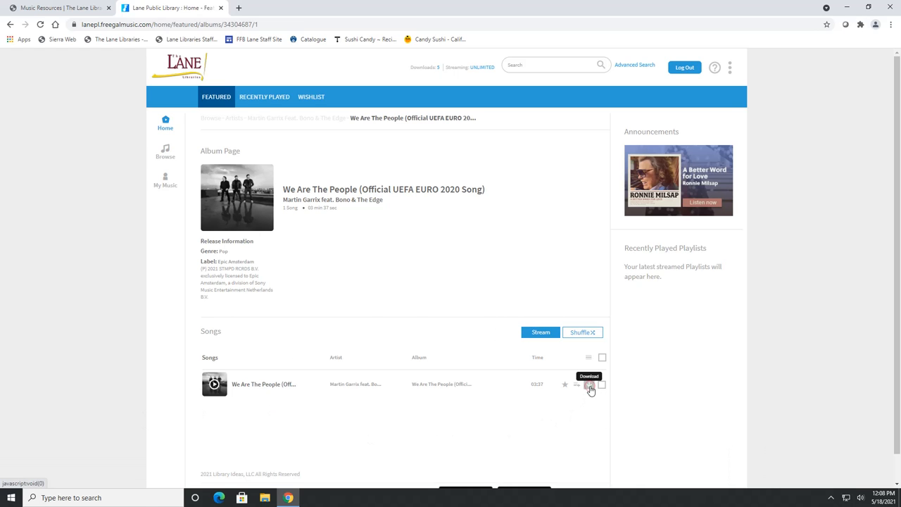
click(589, 386)
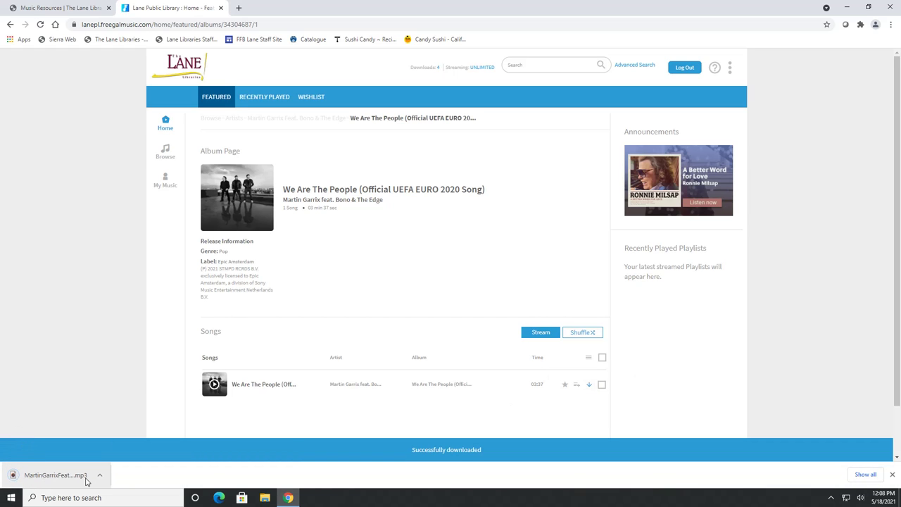
mouse_move(57, 475)
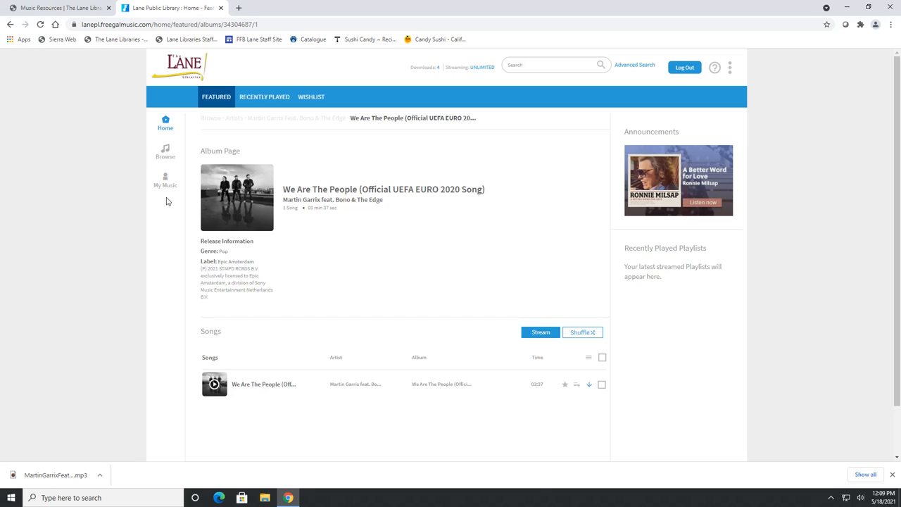
mouse_move(166, 180)
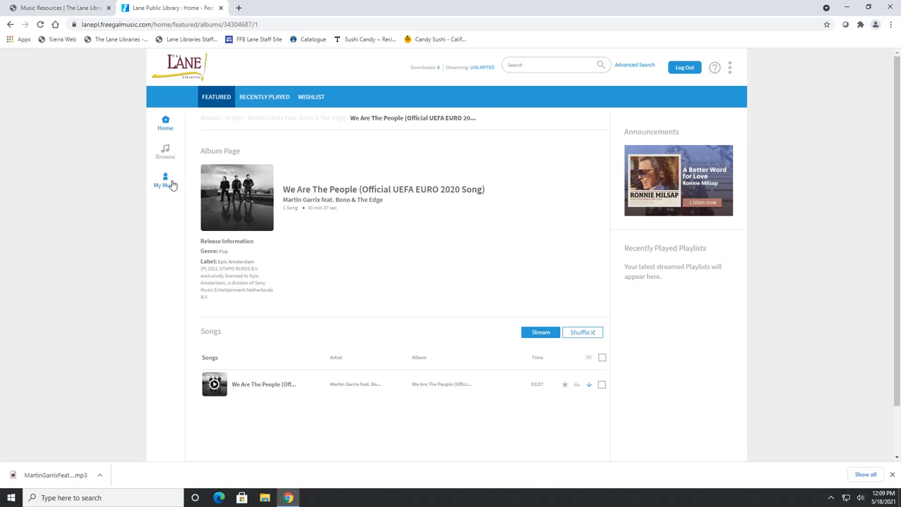
mouse_move(165, 181)
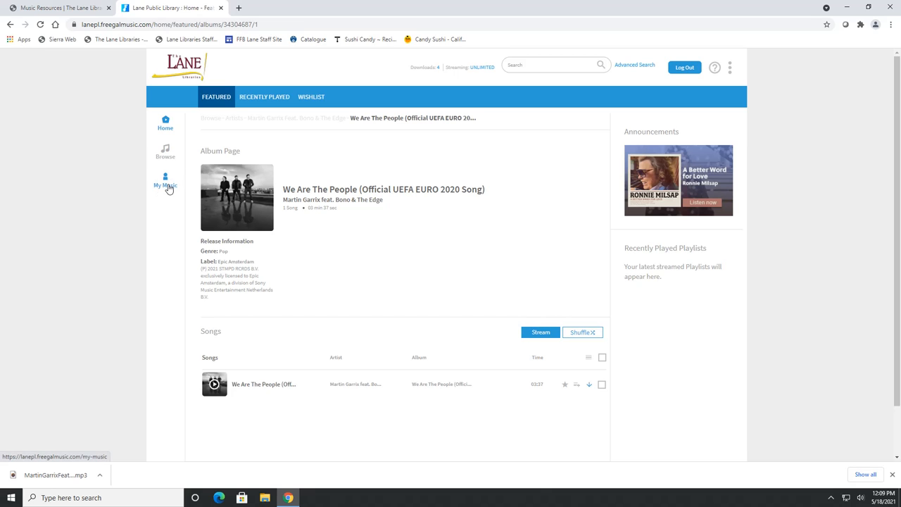
In My Music, show the Redownload options menu for We Are The People
click(165, 184)
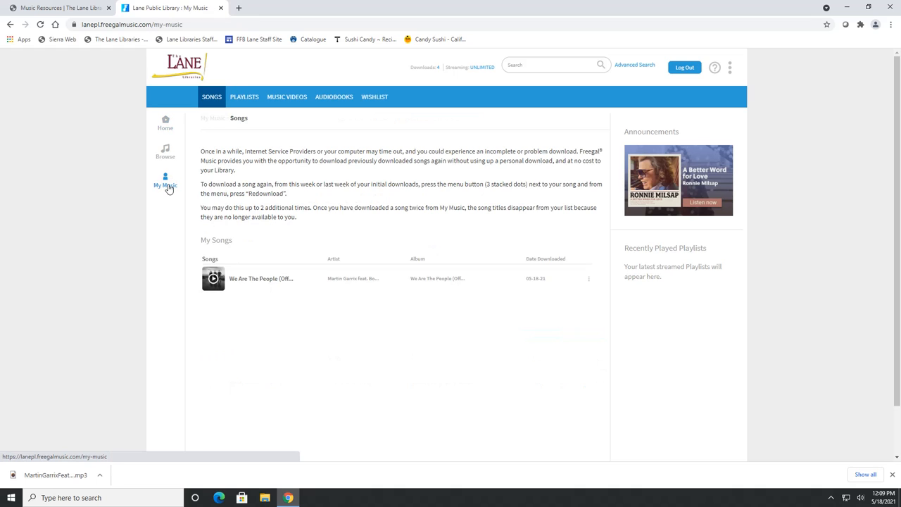
mouse_move(209, 310)
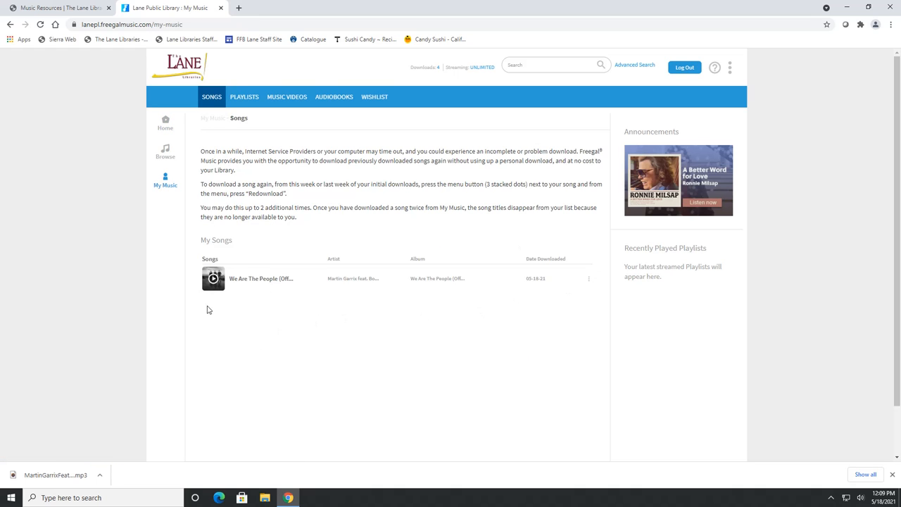
mouse_move(589, 279)
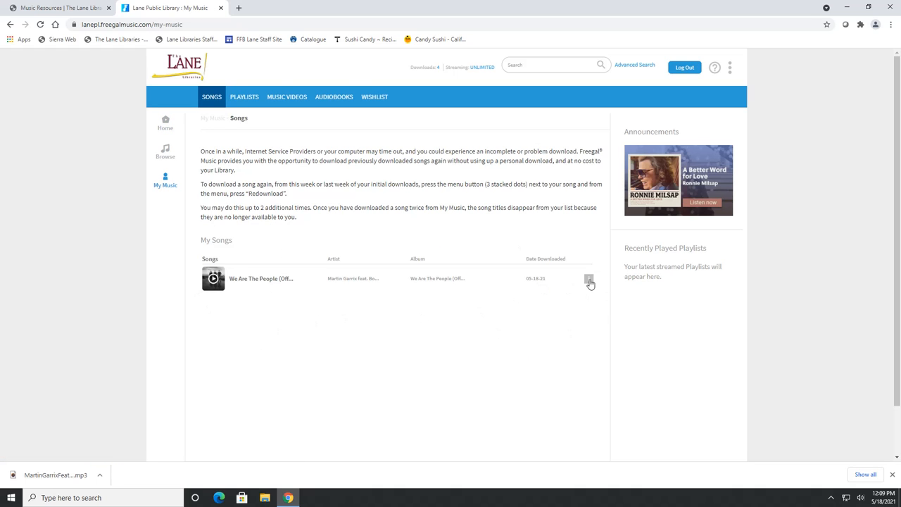
click(588, 279)
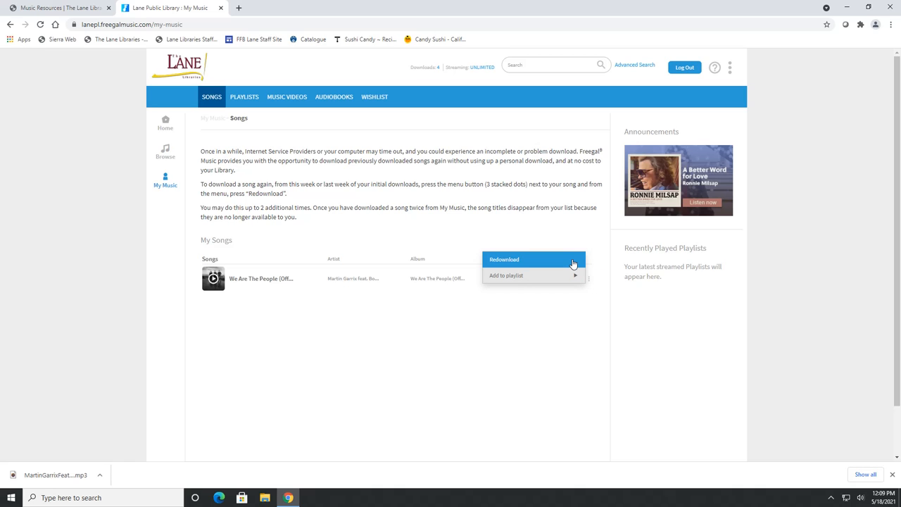
mouse_move(373, 233)
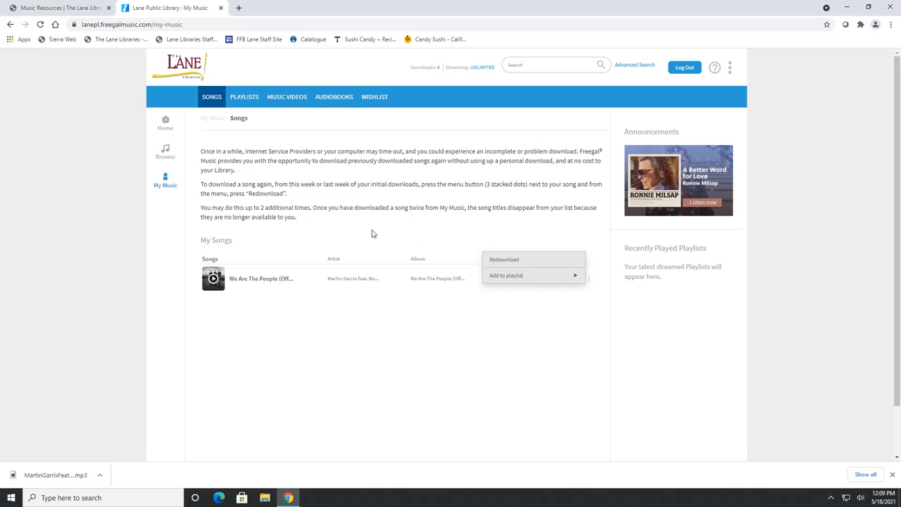
mouse_move(167, 153)
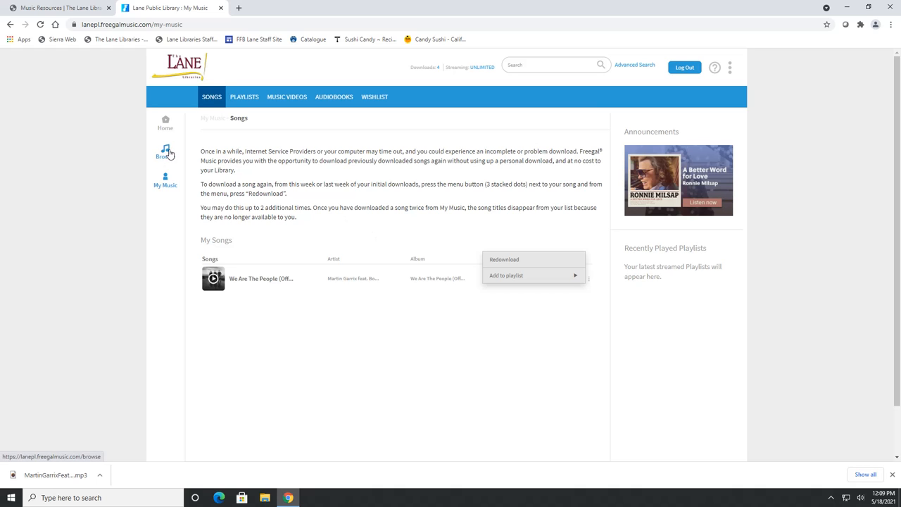
Look through the Browse page's trending playlists, songs, albums, videos and audiobooks
click(166, 154)
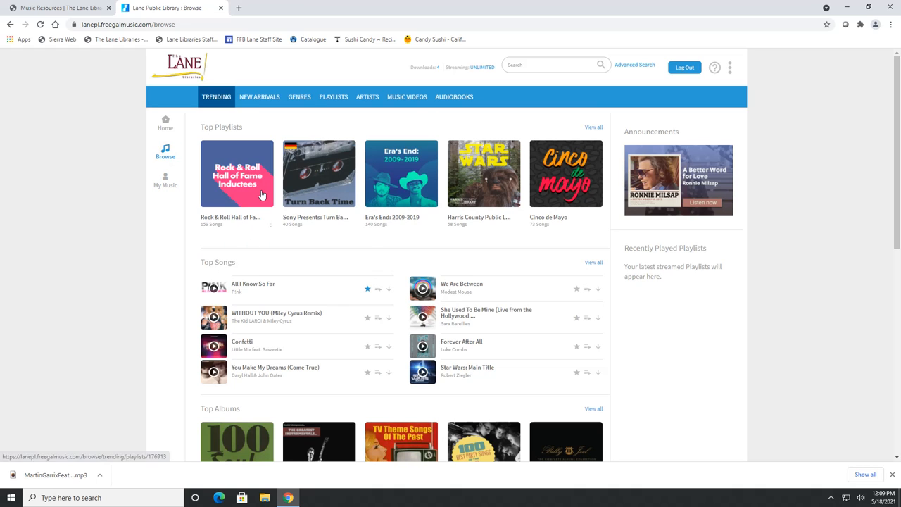
scroll(down, 3)
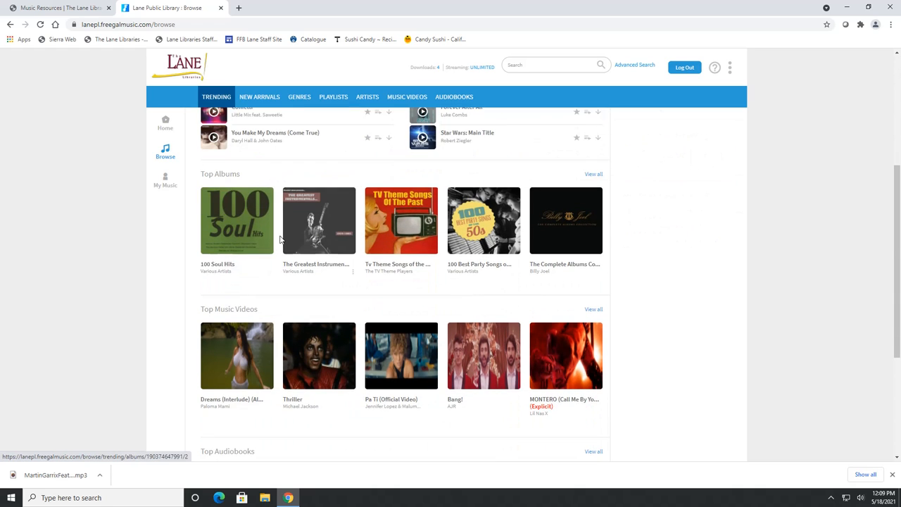
scroll(down, 3)
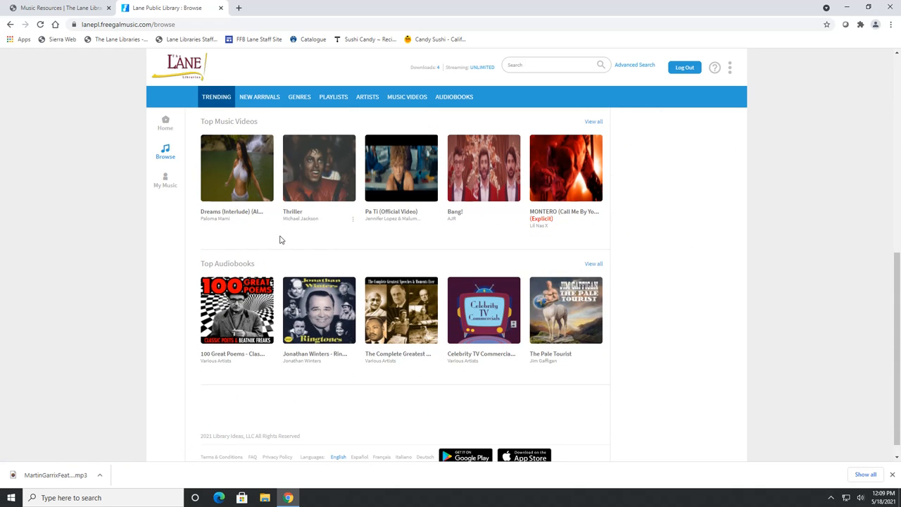
click(259, 96)
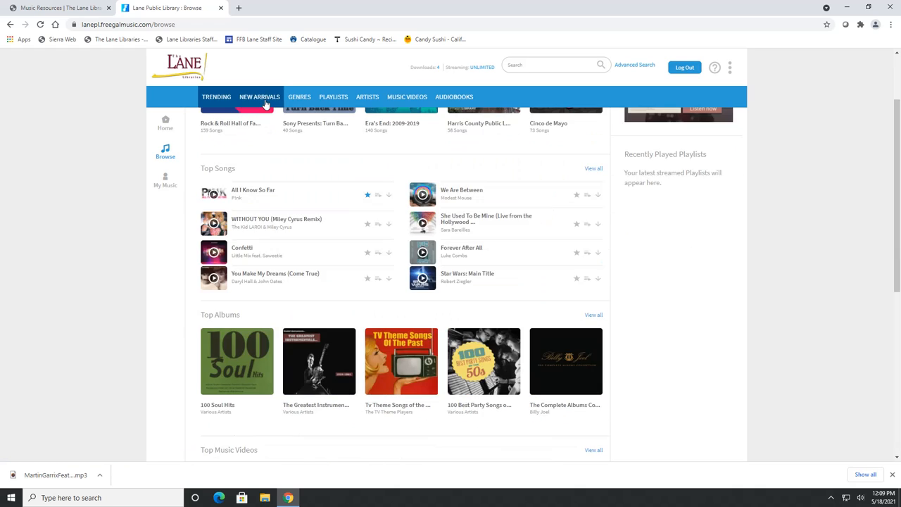
mouse_move(453, 96)
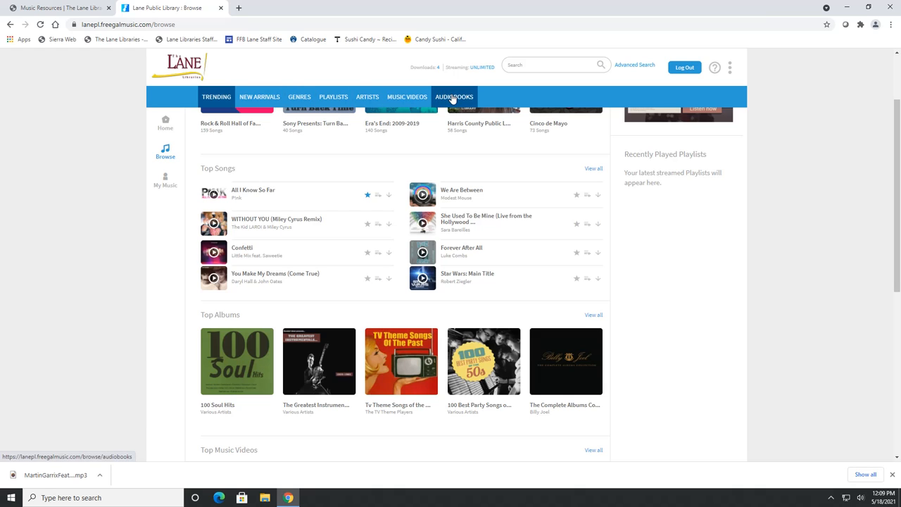
mouse_move(407, 95)
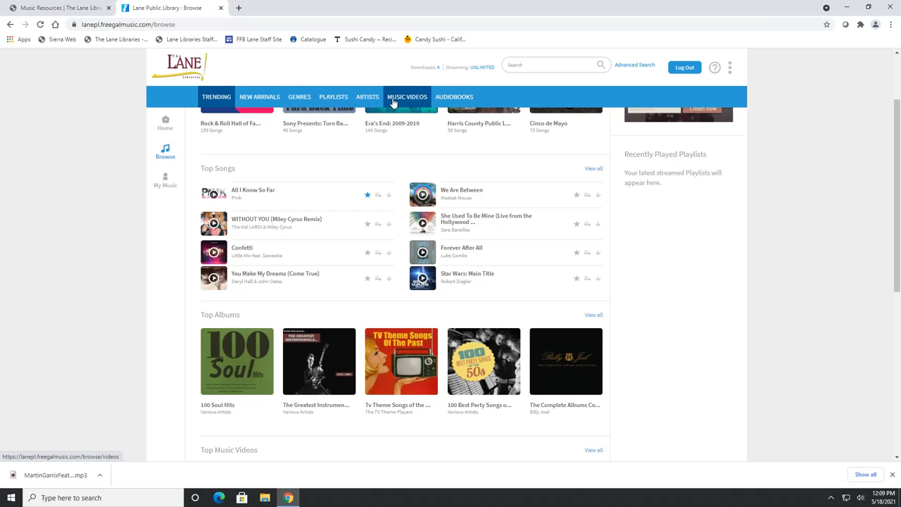
mouse_move(259, 96)
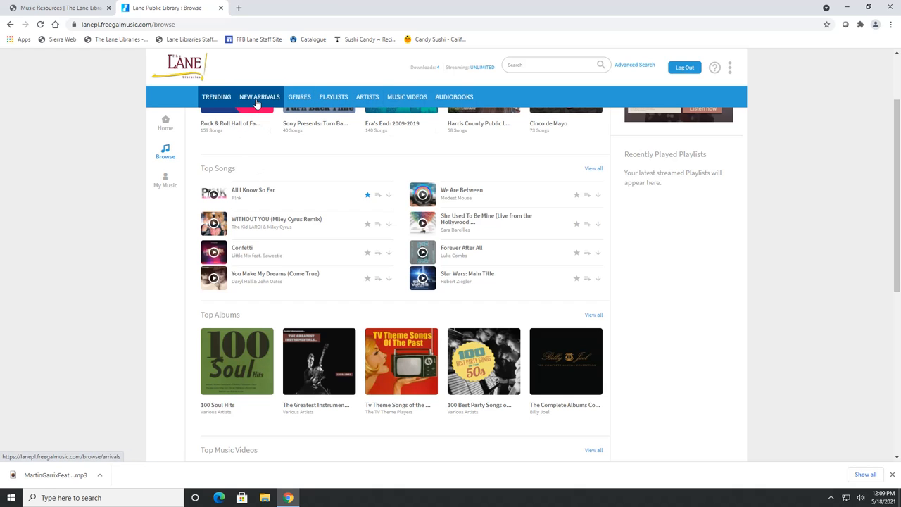
mouse_move(298, 96)
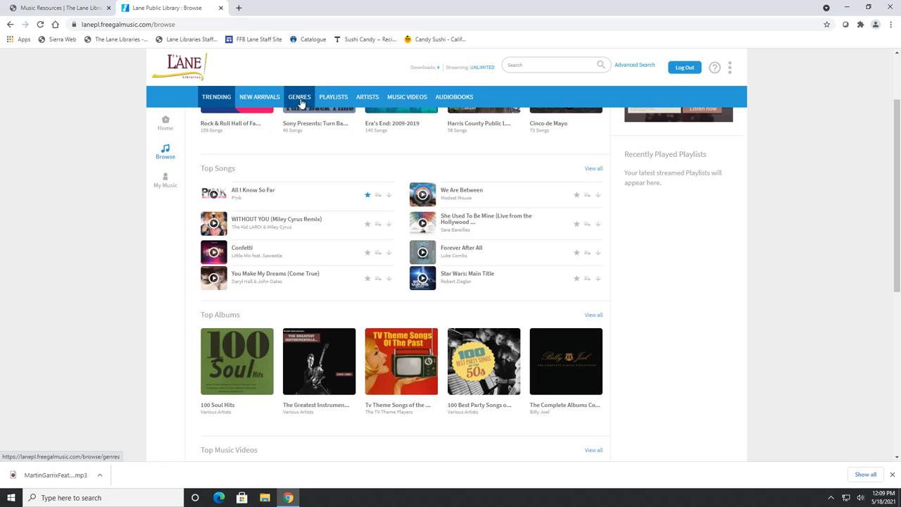
mouse_move(408, 96)
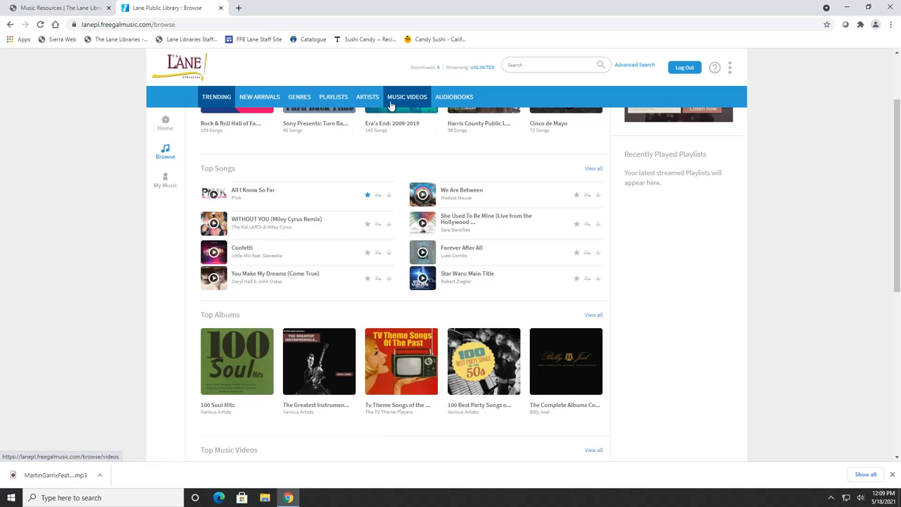
mouse_move(453, 96)
text(pink)
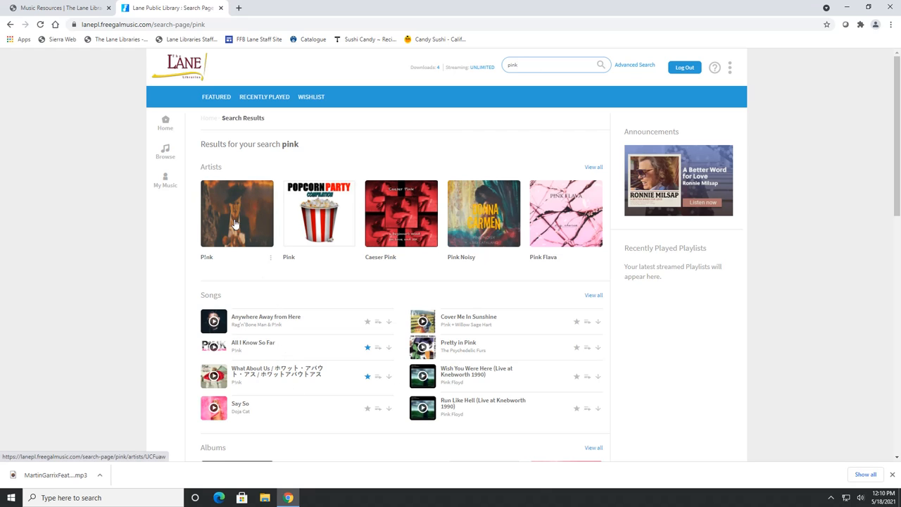
Open P!nk's artist page from the 'pink' search results and review her albums
click(237, 214)
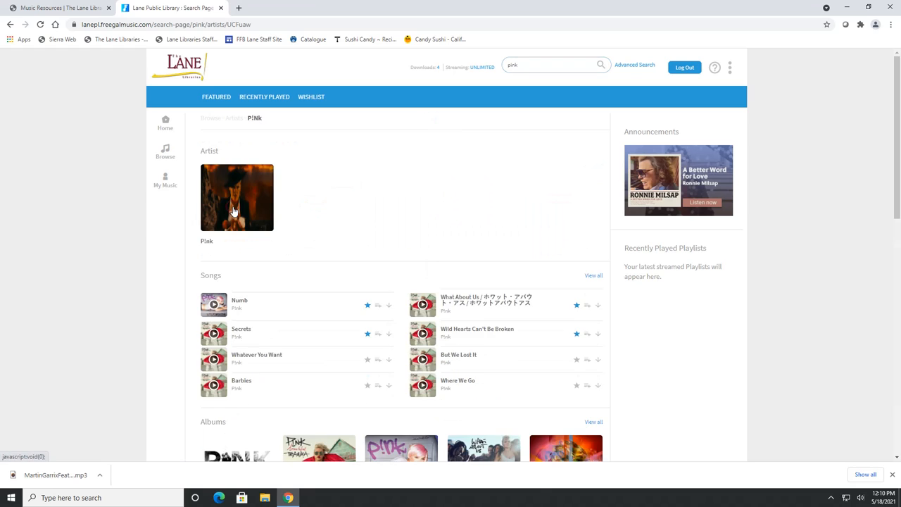
scroll(down, 3)
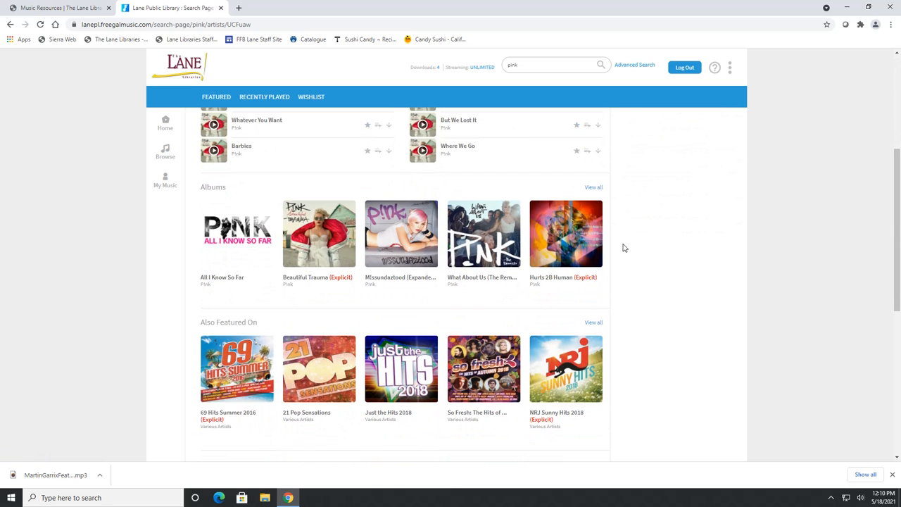
mouse_move(595, 187)
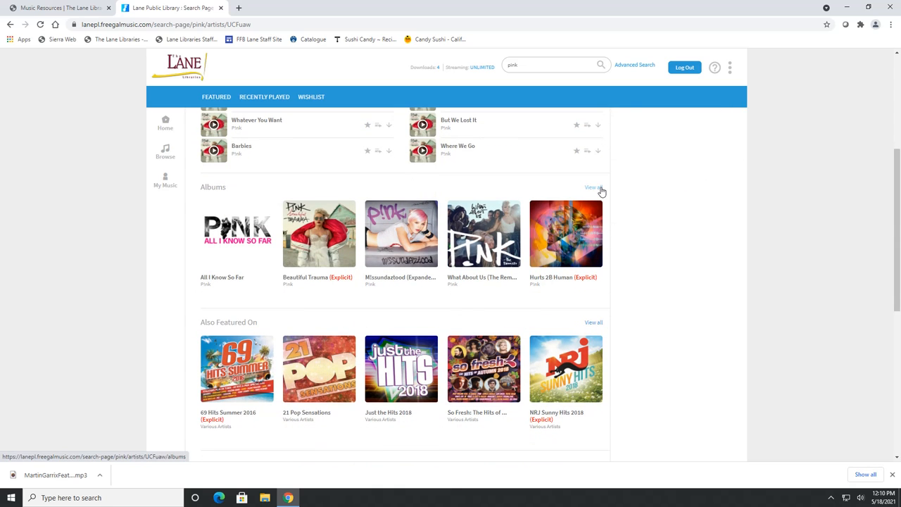
scroll(up, 3)
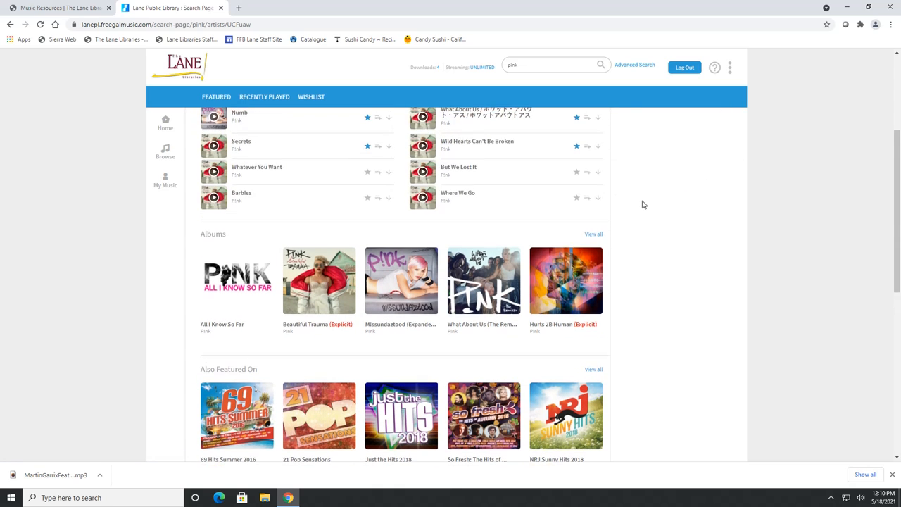
mouse_move(485, 385)
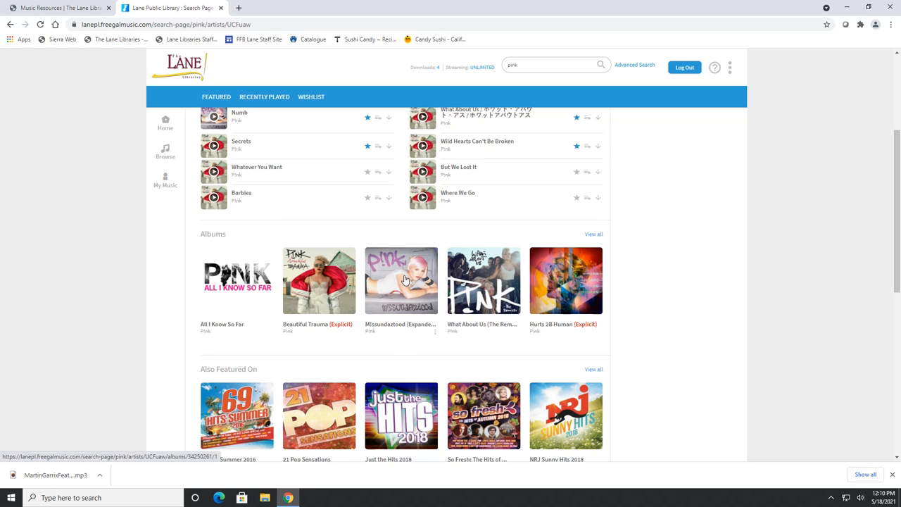
Stream Missundaztood (Expanded Edition), starting with Get the Party Started, and review the queue
click(401, 280)
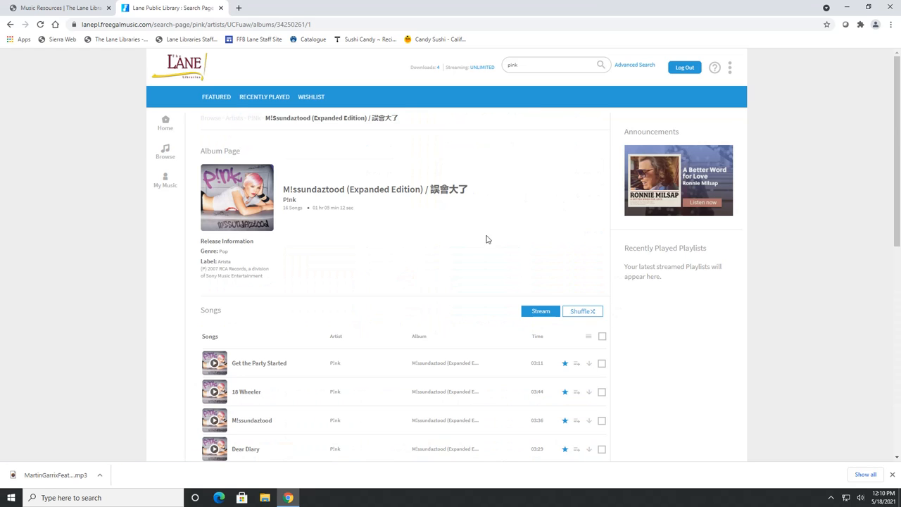
mouse_move(532, 324)
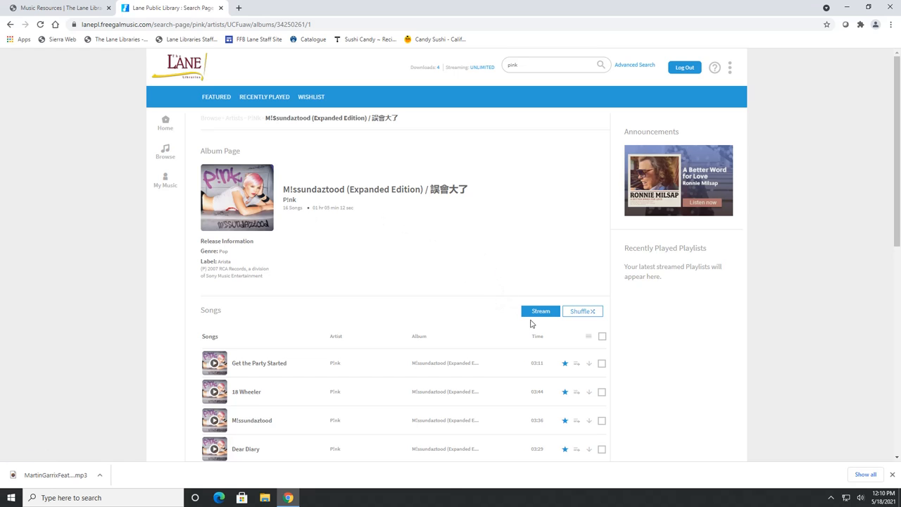
click(541, 311)
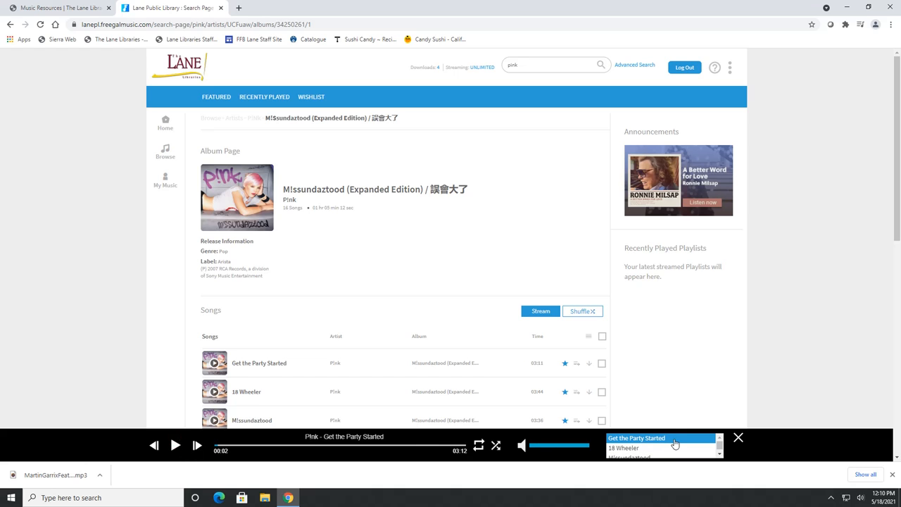
scroll(down, 3)
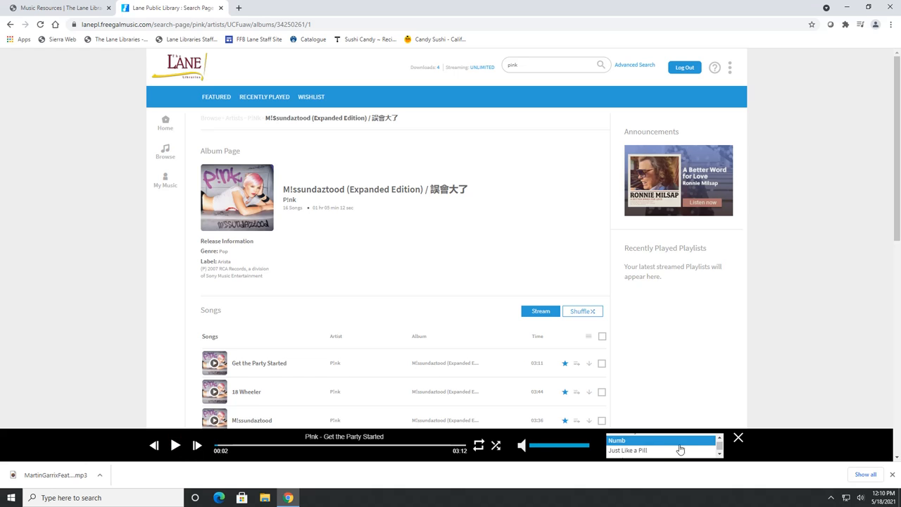
scroll(down, 3)
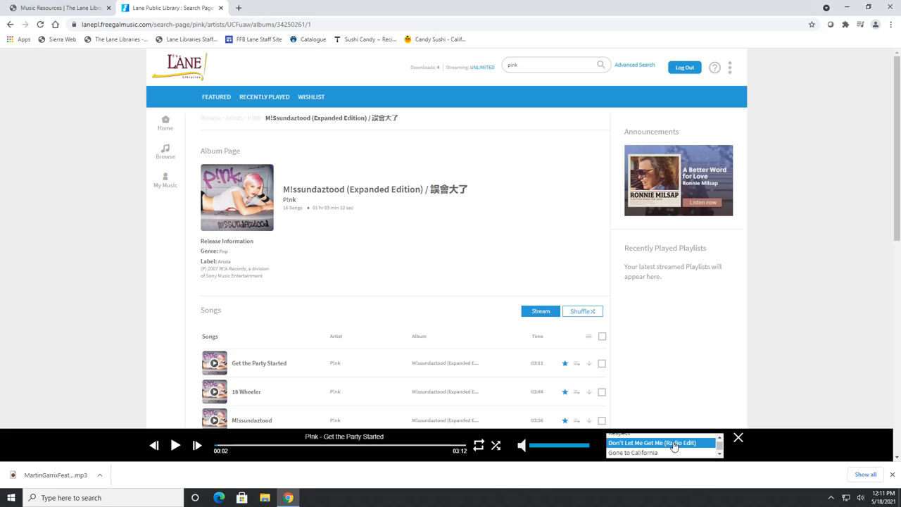
mouse_move(775, 313)
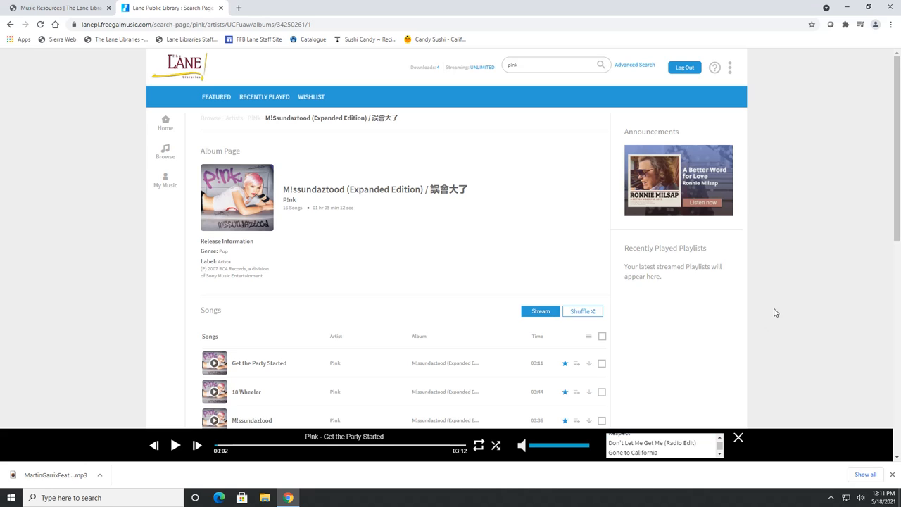